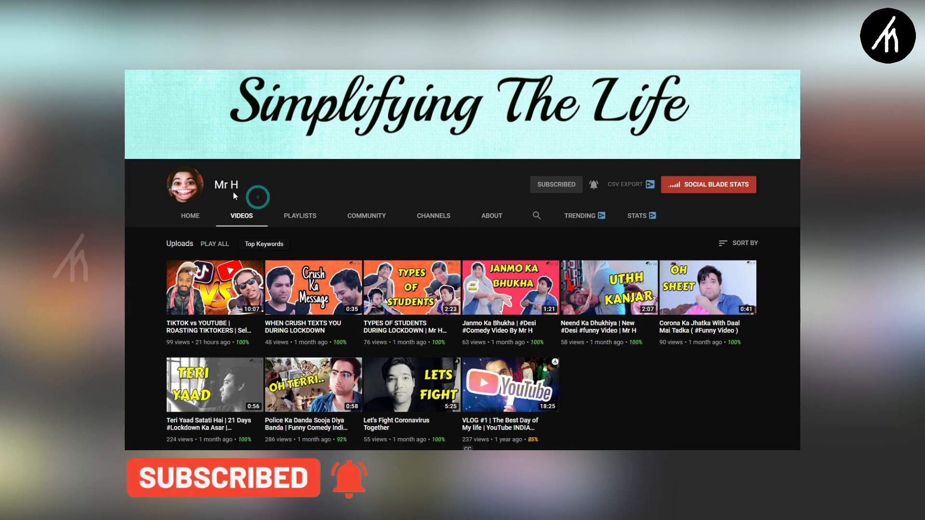
Show the Included title templates category in the Titles library
double_click(226, 185)
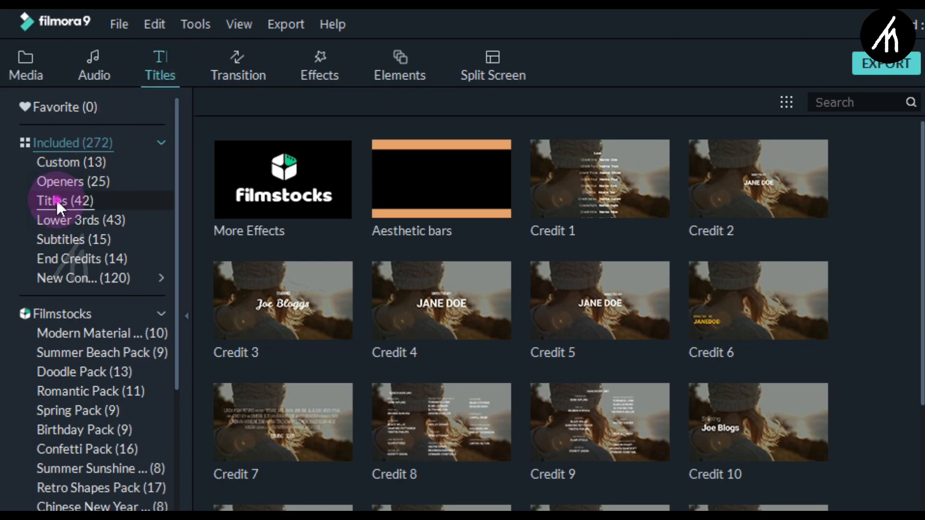
Add the Default Title template to the timeline and bring up its Text panel
left_click(62, 201)
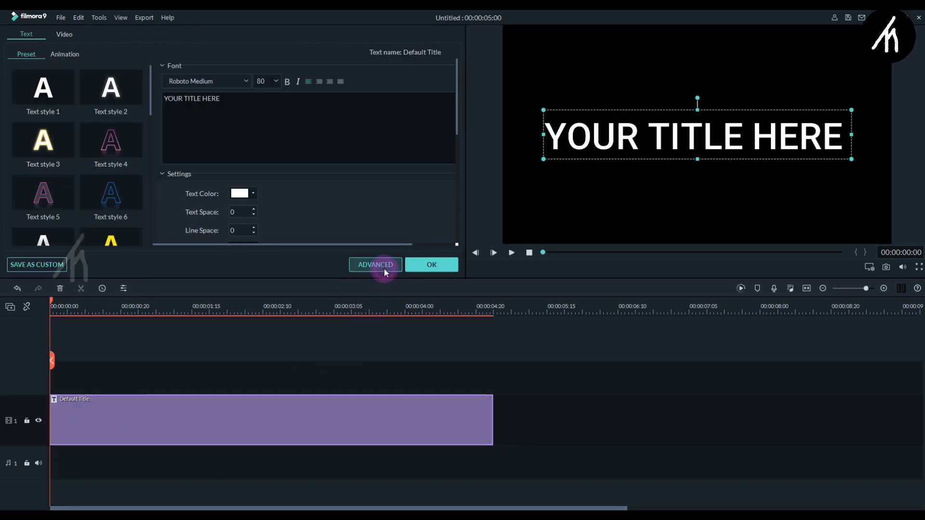
In the advanced editor, replace the placeholder with 'TECHNO MANIA' in Cocogoose font
left_click(375, 264)
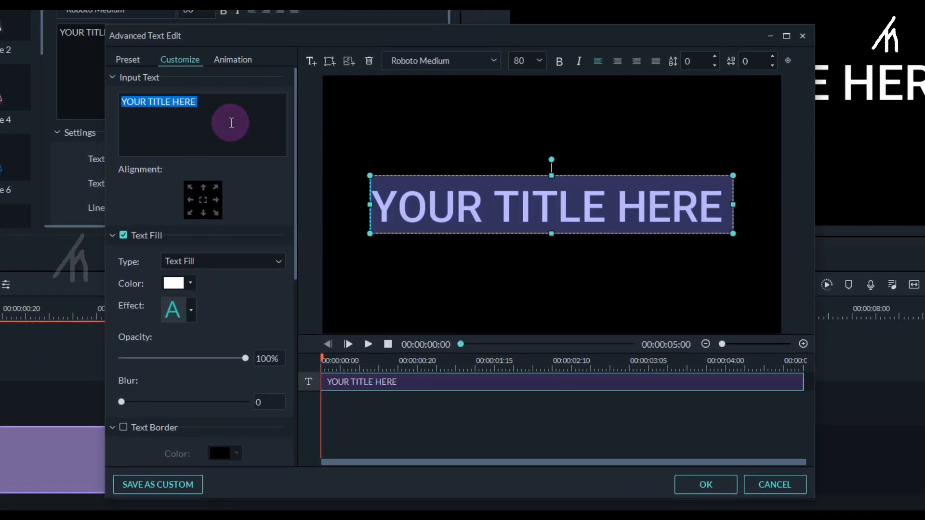
type("TECHNO MANIA")
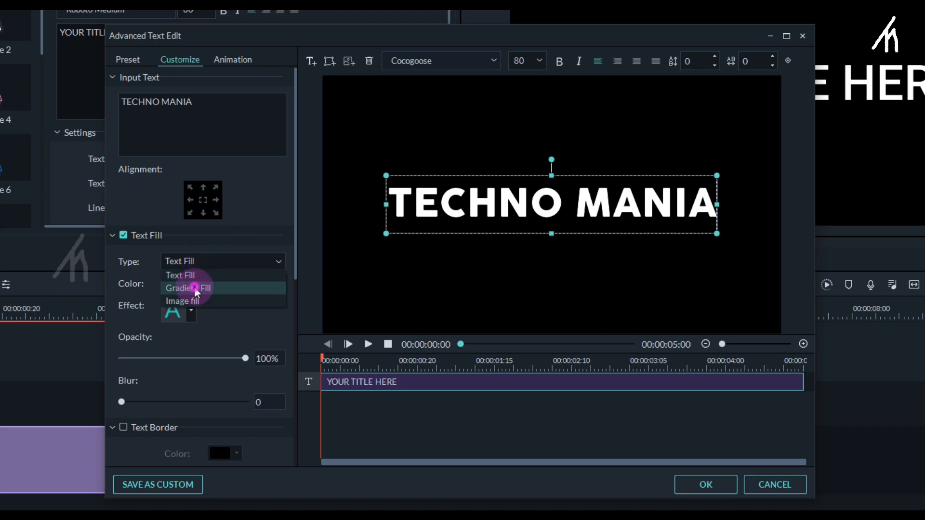
Set Text Fill Type to Gradient Fill with light blue as the first colour
left_click(185, 288)
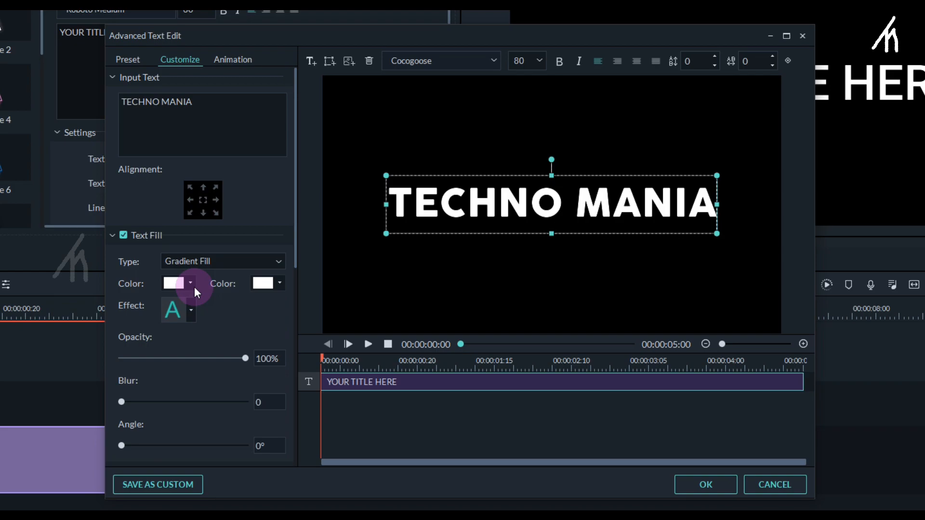
left_click(189, 283)
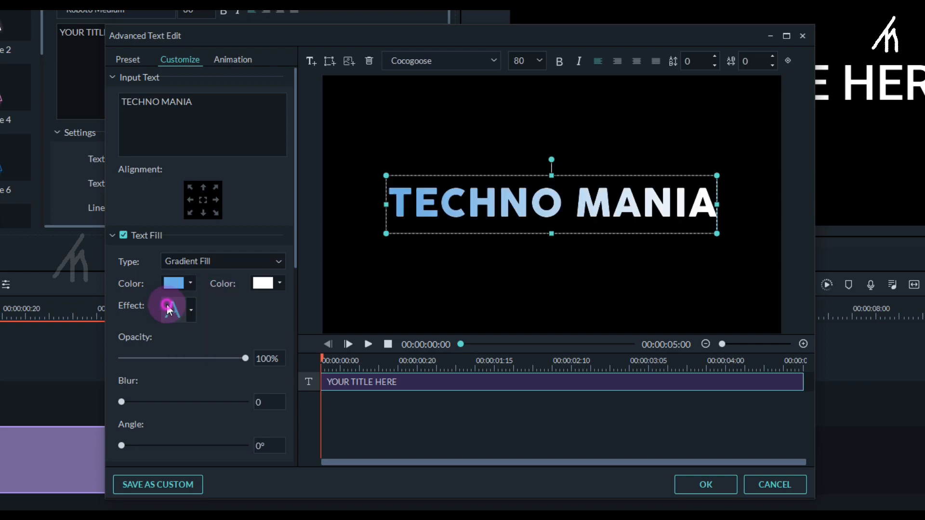
left_click(168, 309)
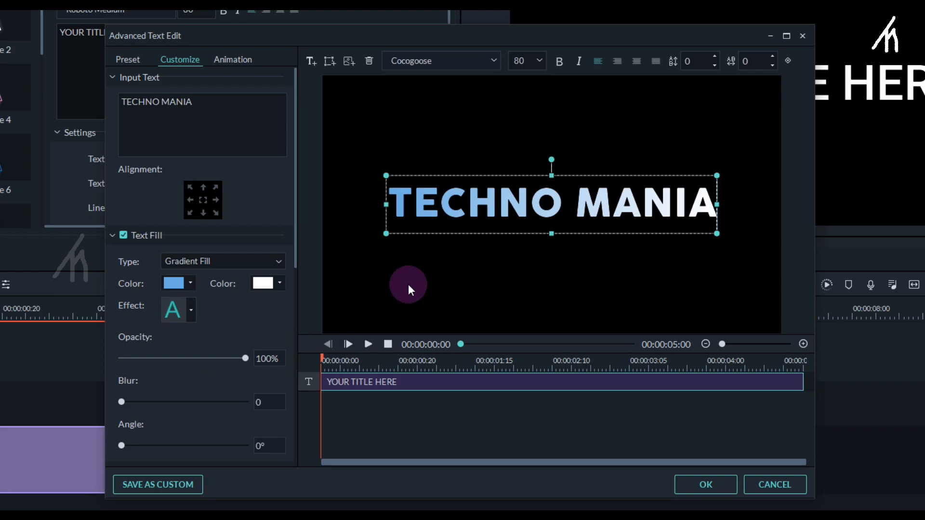
mouse_move(428, 225)
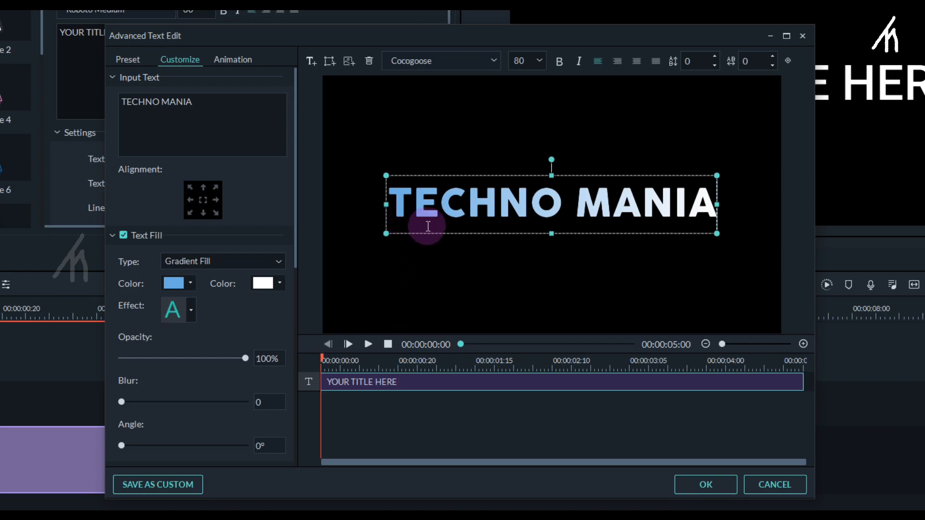
mouse_move(486, 233)
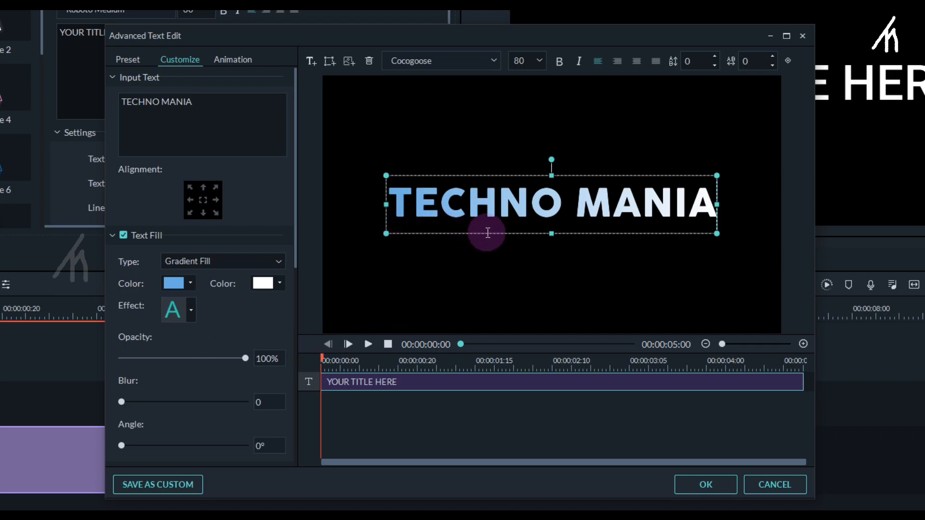
mouse_move(576, 216)
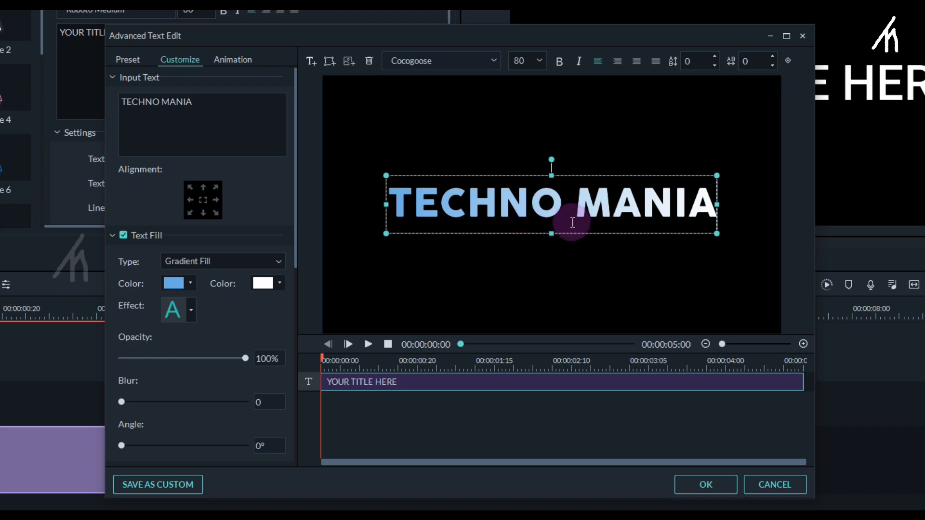
mouse_move(322, 200)
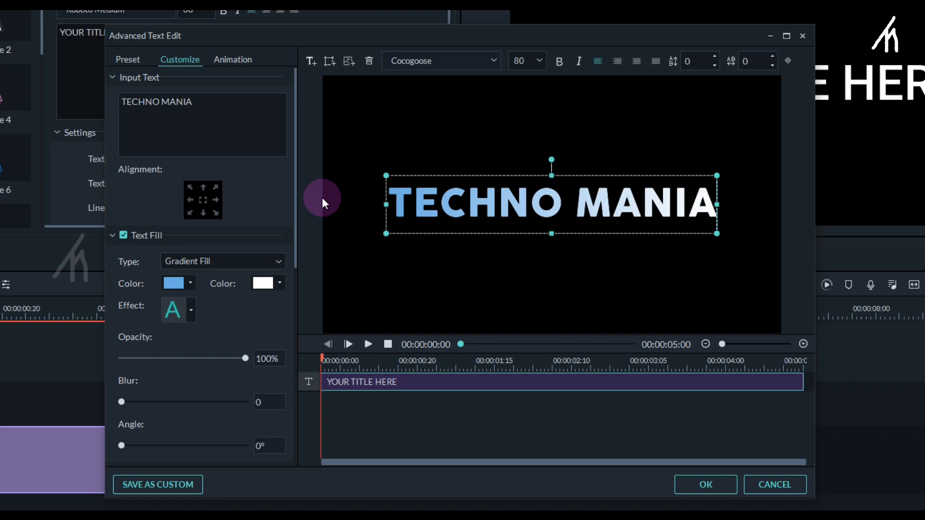
Make the gradient's second colour a bright green so the title blends blue to green
left_click(279, 283)
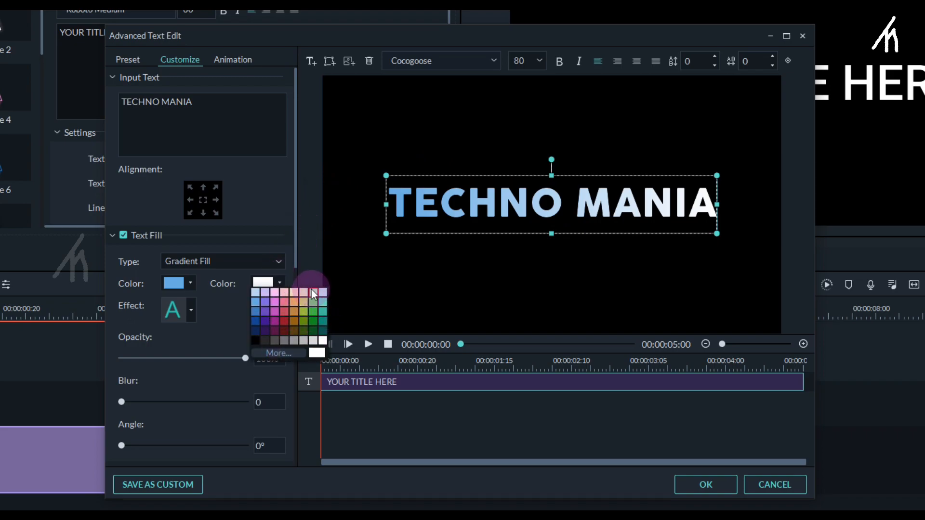
left_click(312, 321)
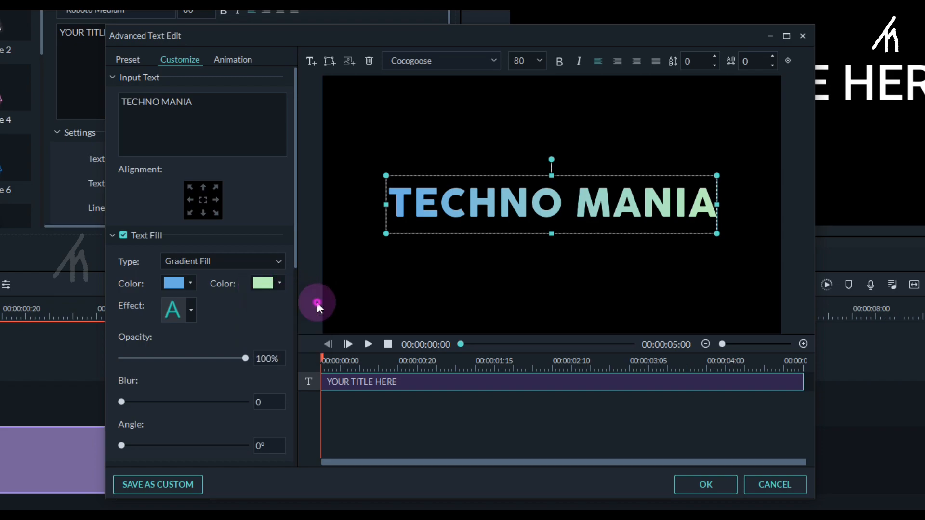
left_click(264, 283)
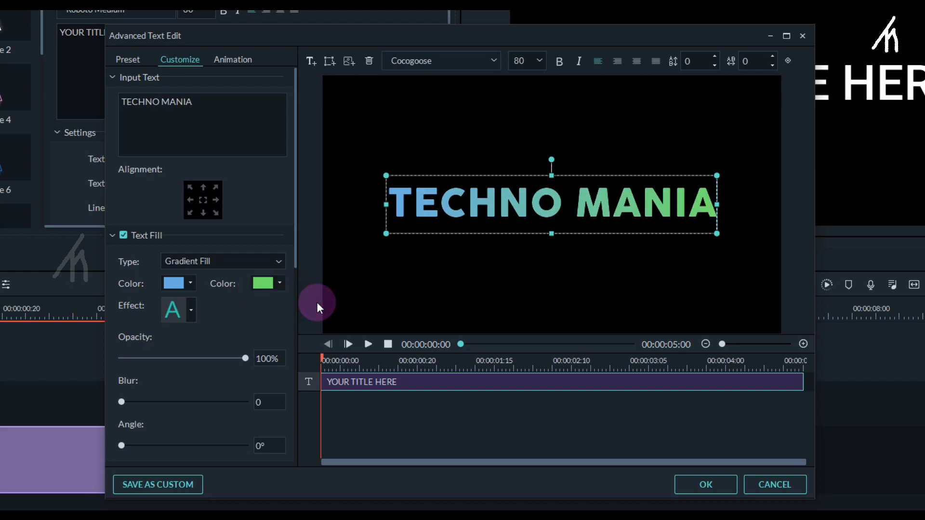
mouse_move(555, 230)
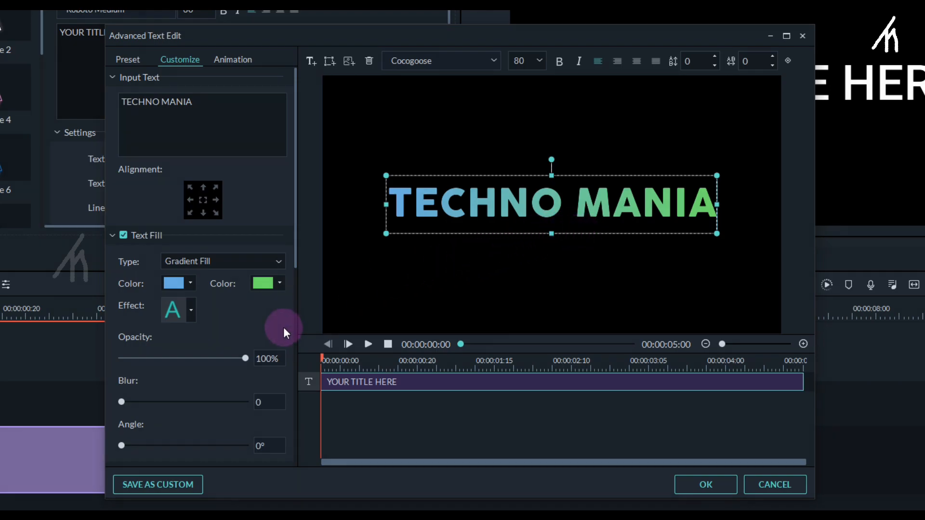
Set the gradient Angle to 263° and confirm the title with OK
scroll("down", 3)
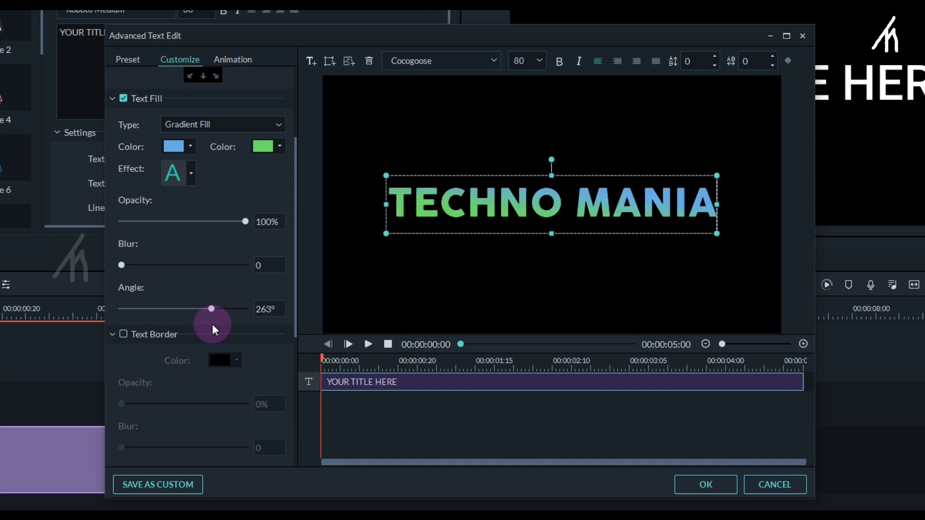
mouse_move(596, 275)
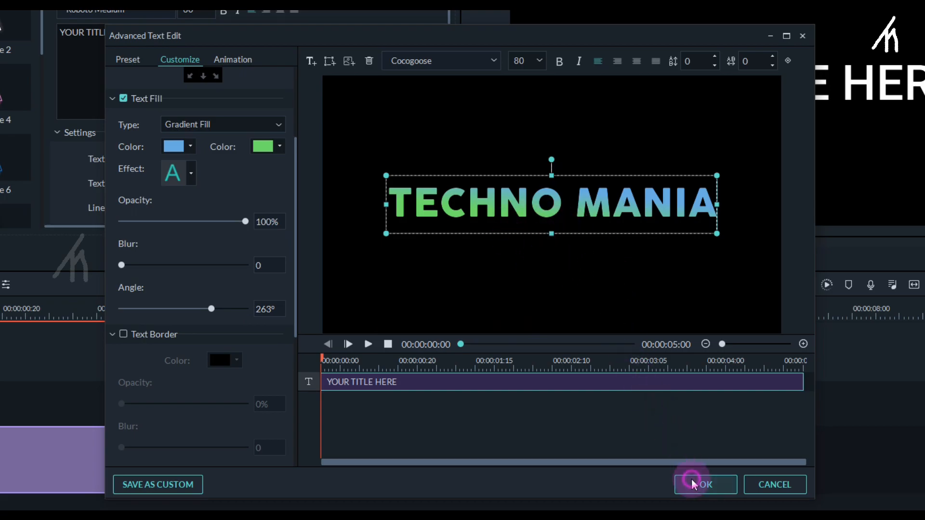
left_click(705, 484)
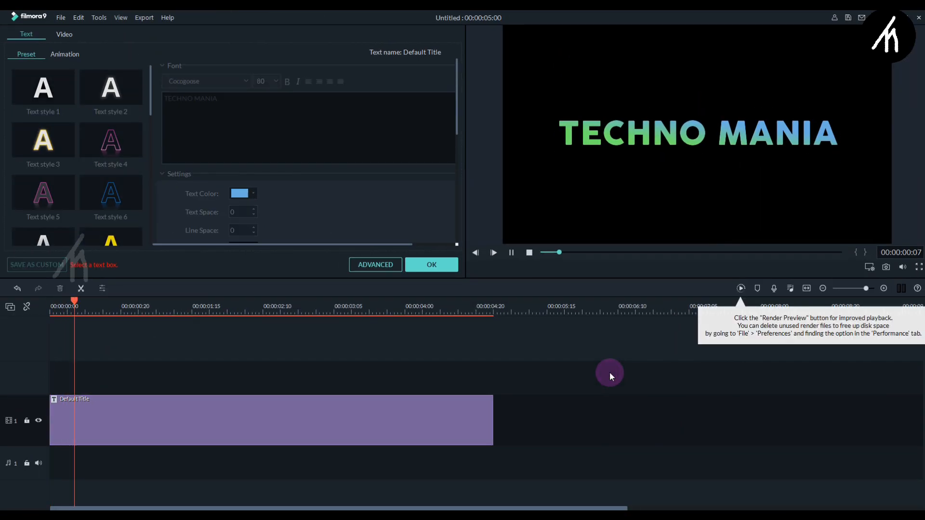